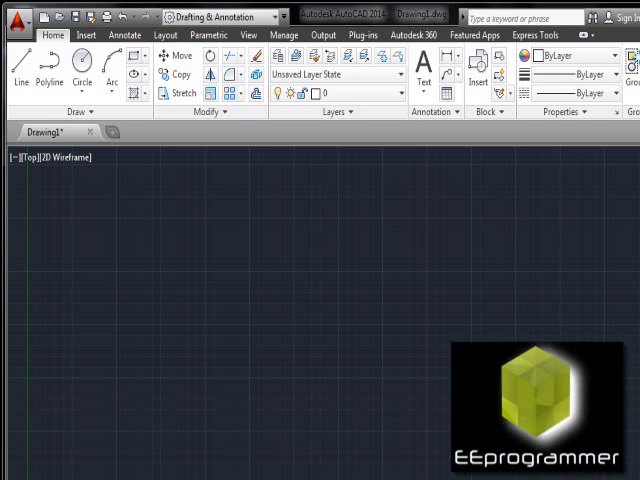
{"action": "mouse_move", "coordinate": [36, 230]}
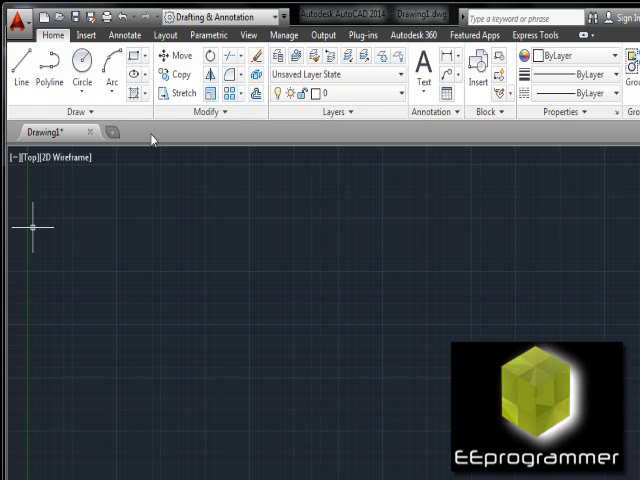
{"action": "mouse_move", "coordinate": [82, 112]}
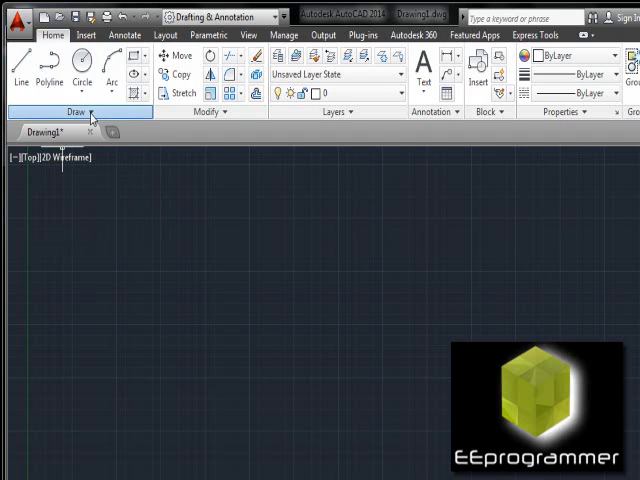
Expand the extra Draw tools, then show the Insert ribbon with its block and reference panels.
{"action": "left_click", "coordinate": [76, 112]}
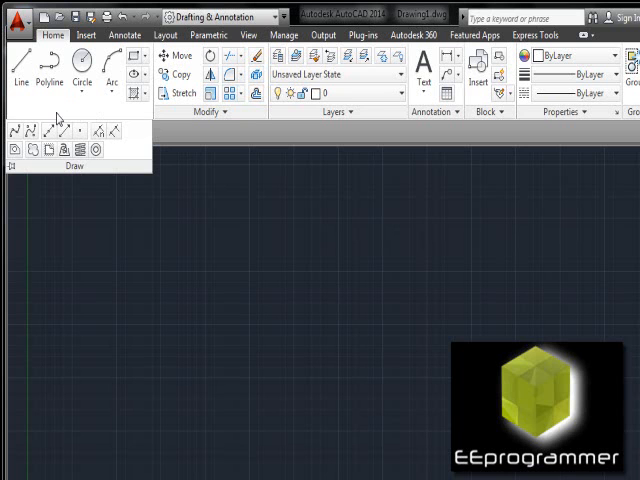
{"action": "mouse_move", "coordinate": [12, 130]}
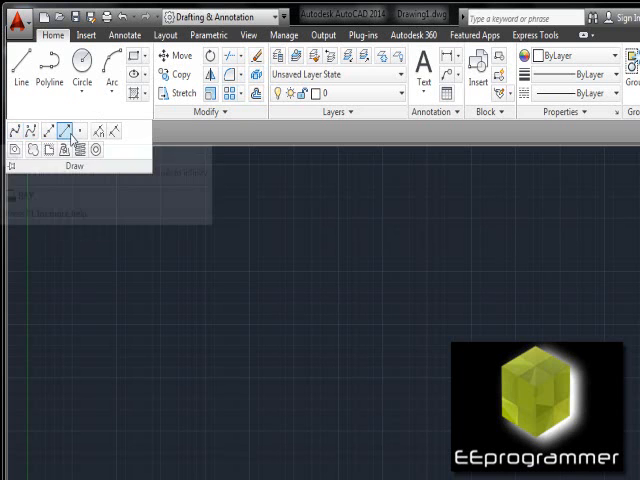
{"action": "mouse_move", "coordinate": [78, 130]}
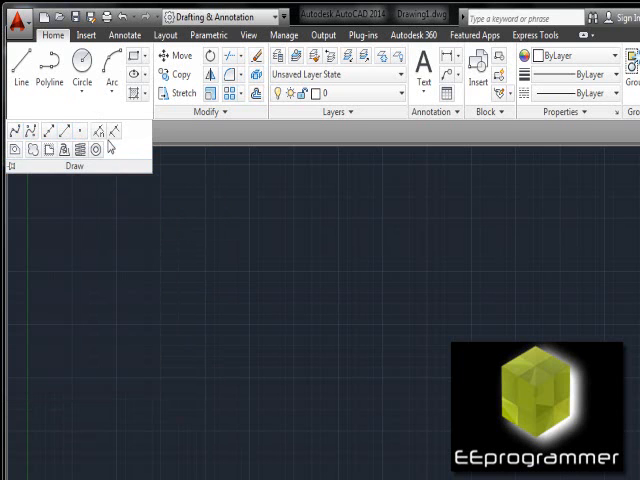
{"action": "mouse_move", "coordinate": [96, 132]}
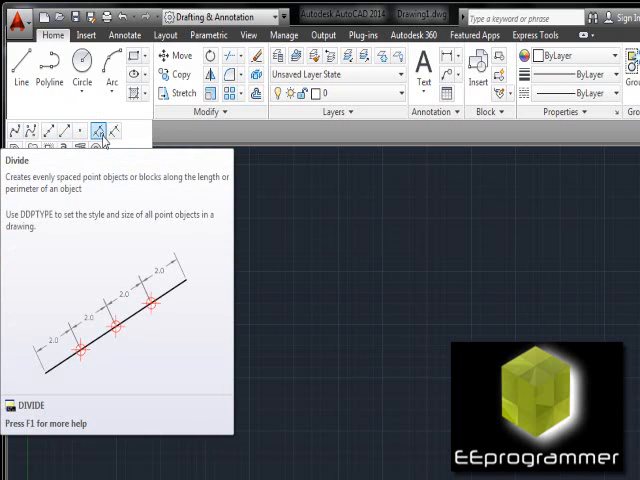
{"action": "mouse_move", "coordinate": [96, 148]}
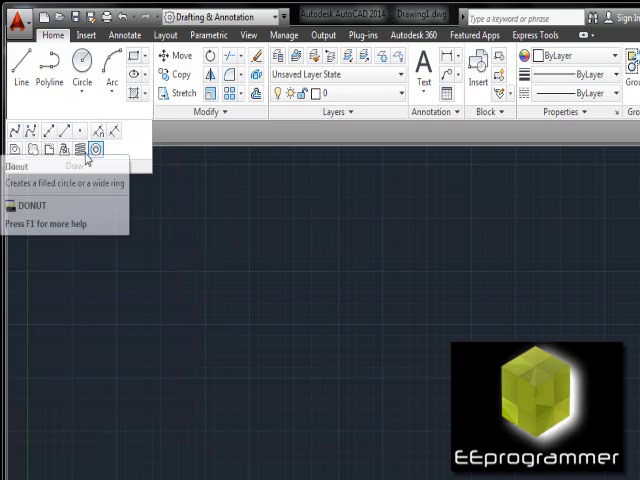
{"action": "mouse_move", "coordinate": [96, 132]}
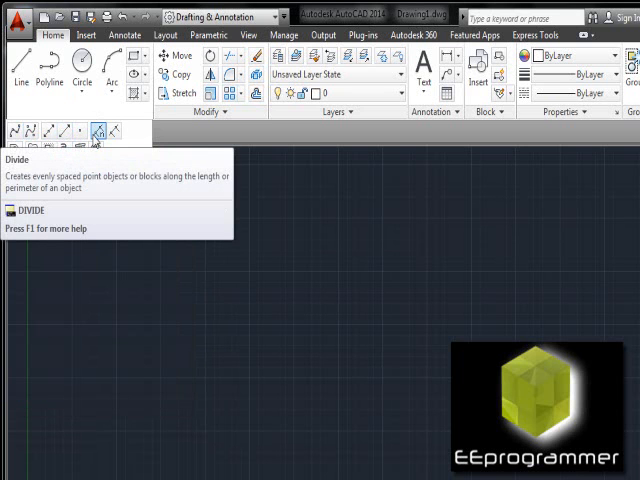
{"action": "mouse_move", "coordinate": [96, 130]}
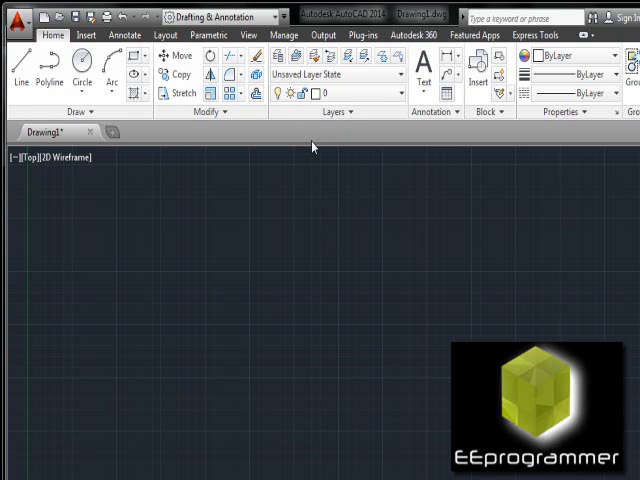
{"action": "mouse_move", "coordinate": [244, 160]}
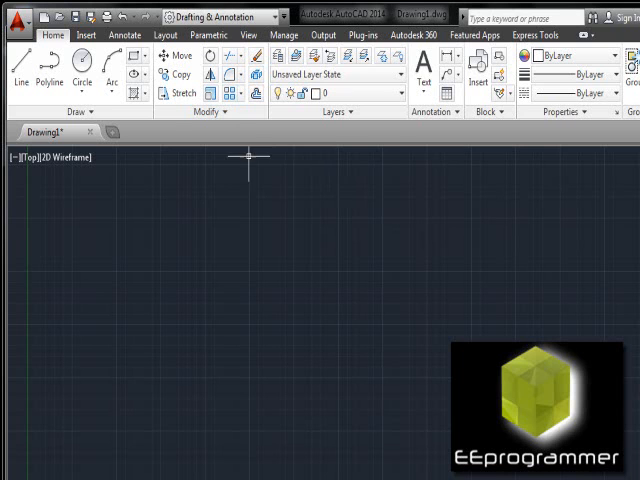
{"action": "mouse_move", "coordinate": [444, 140]}
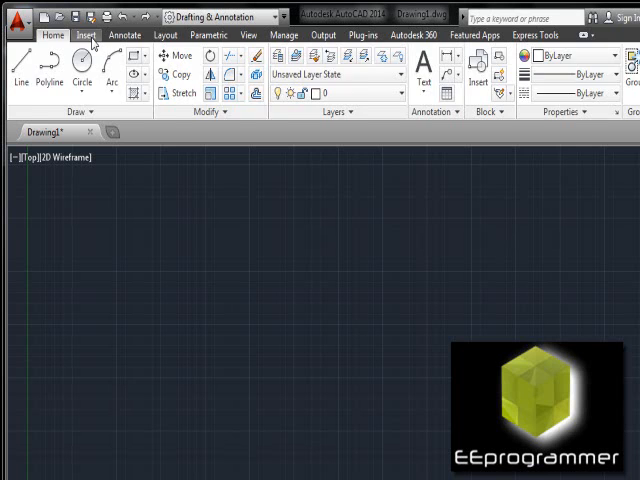
{"action": "left_click", "coordinate": [88, 34]}
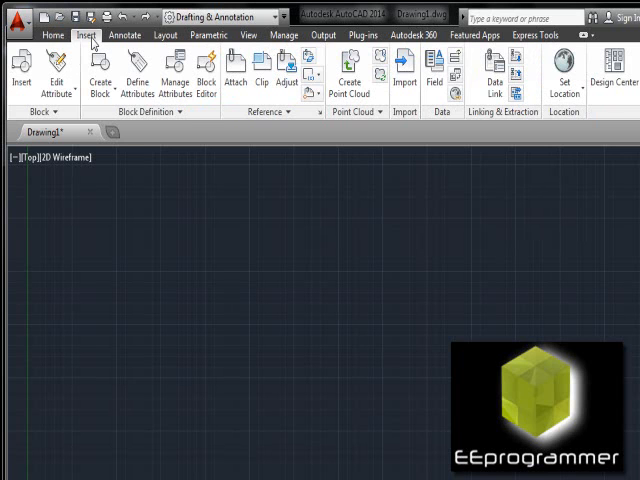
{"action": "mouse_move", "coordinate": [348, 76]}
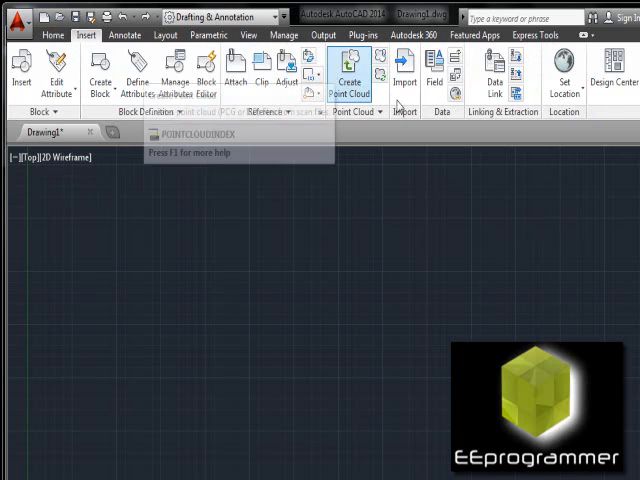
{"action": "mouse_move", "coordinate": [404, 72]}
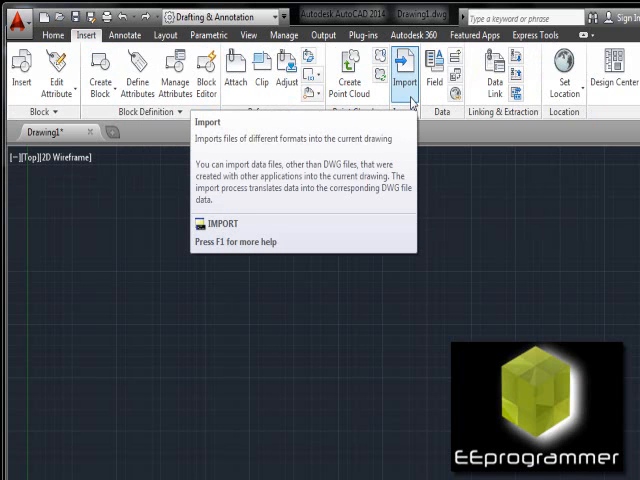
{"action": "mouse_move", "coordinate": [468, 136]}
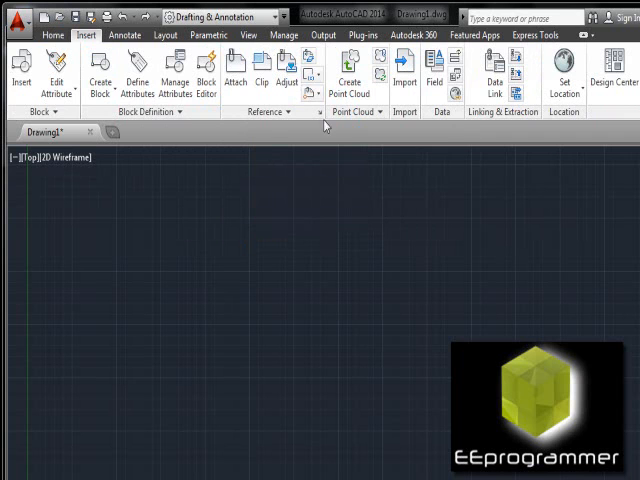
{"action": "mouse_move", "coordinate": [292, 140]}
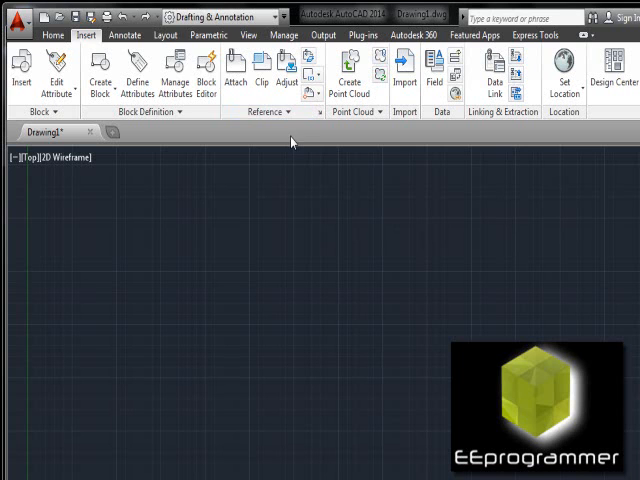
{"action": "mouse_move", "coordinate": [190, 140]}
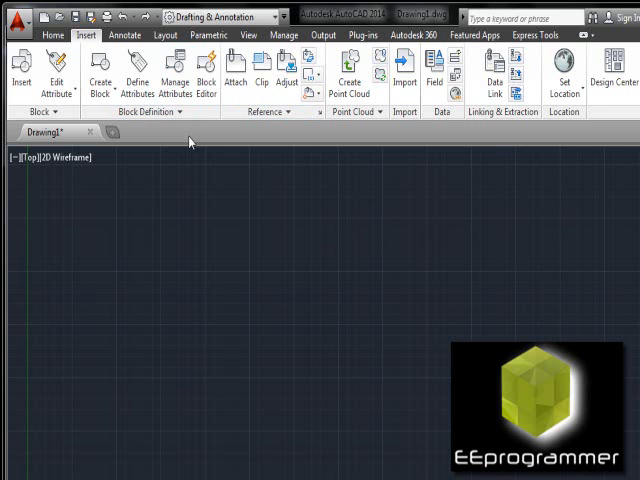
{"action": "mouse_move", "coordinate": [124, 36]}
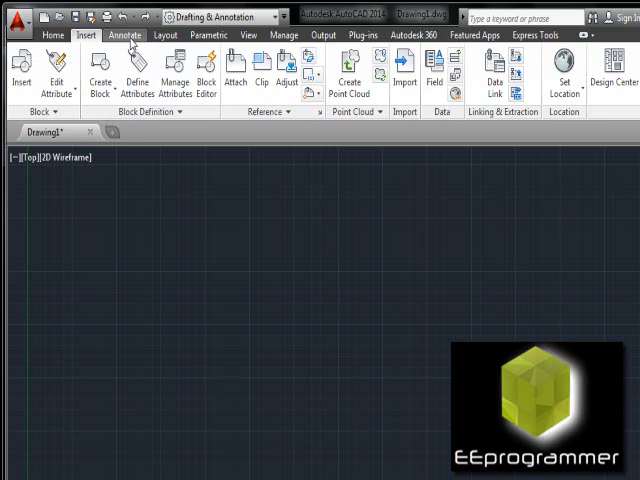
Browse the Annotate tab's dimension types, then show the Parametric constraint tools.
{"action": "left_click", "coordinate": [124, 36]}
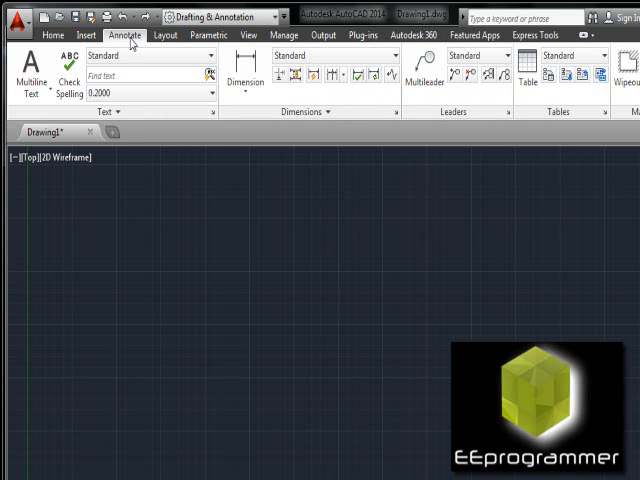
{"action": "mouse_move", "coordinate": [136, 38]}
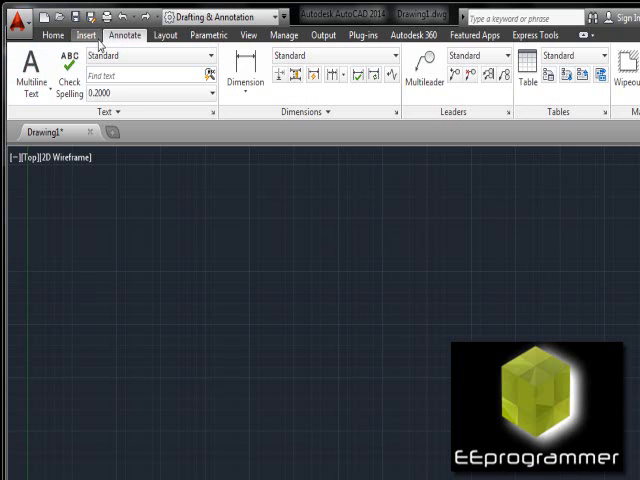
{"action": "mouse_move", "coordinate": [30, 64]}
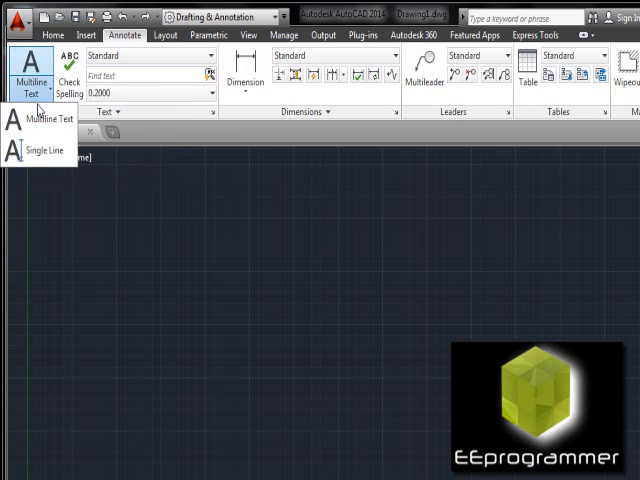
{"action": "mouse_move", "coordinate": [252, 104]}
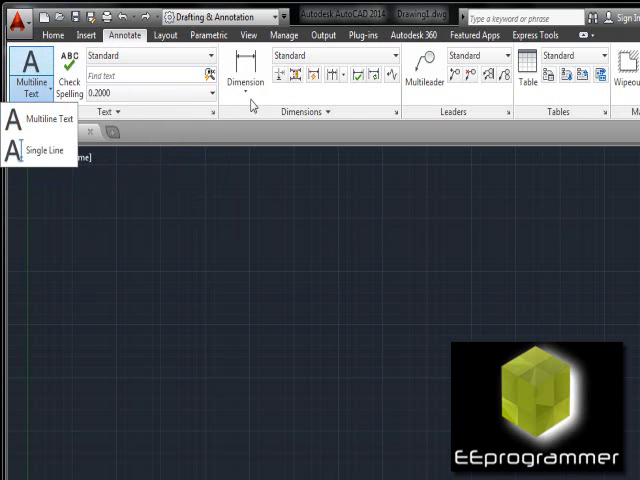
{"action": "left_click", "coordinate": [244, 84]}
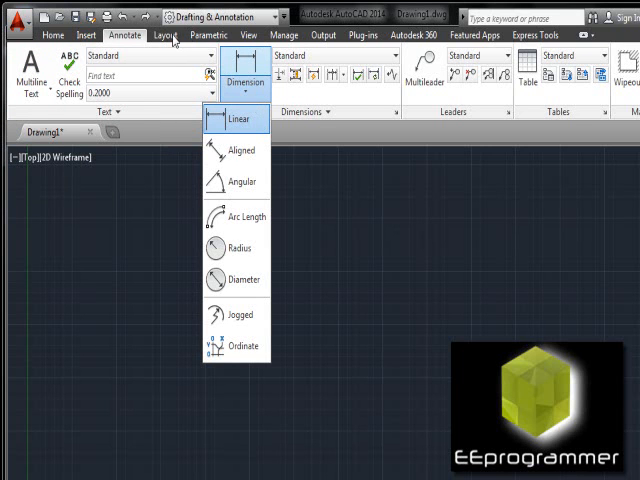
{"action": "left_click", "coordinate": [208, 36]}
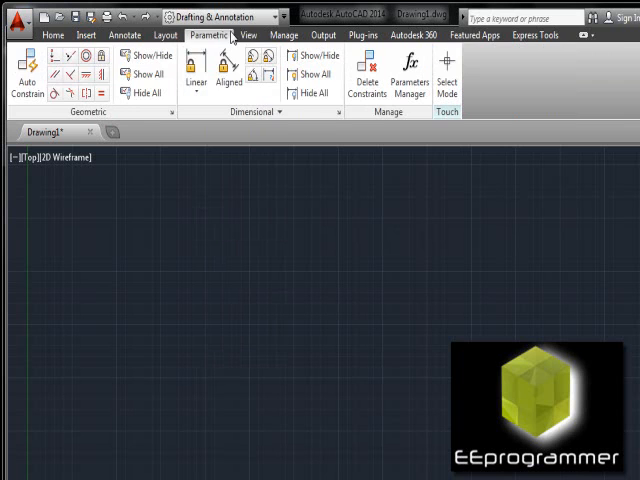
Show the View ribbon with navigation, visual styles, viewports and palettes.
{"action": "left_click", "coordinate": [244, 36]}
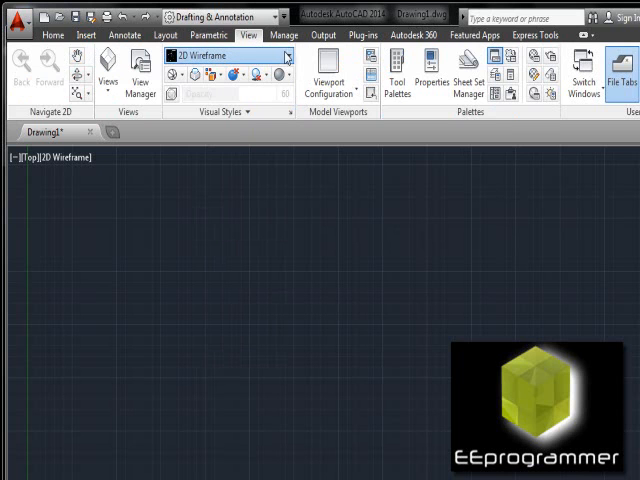
{"action": "left_click", "coordinate": [286, 56]}
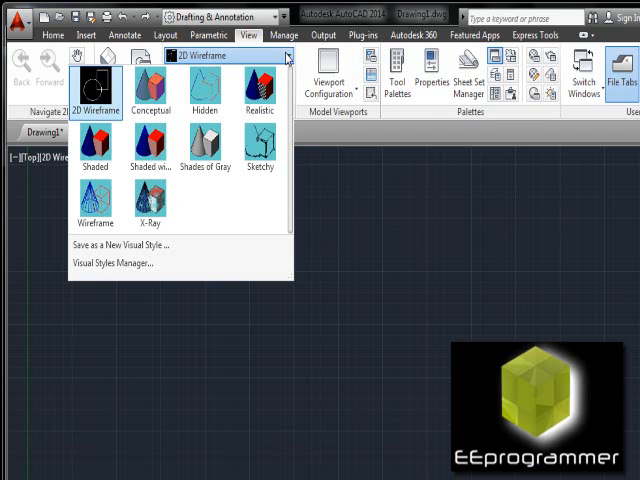
{"action": "mouse_move", "coordinate": [204, 144]}
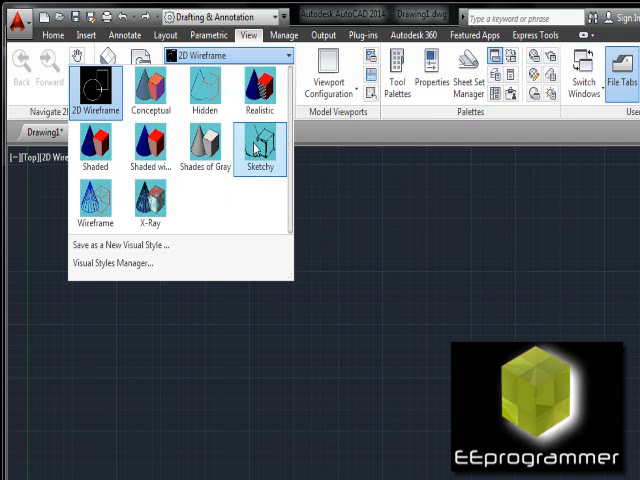
{"action": "mouse_move", "coordinate": [340, 140]}
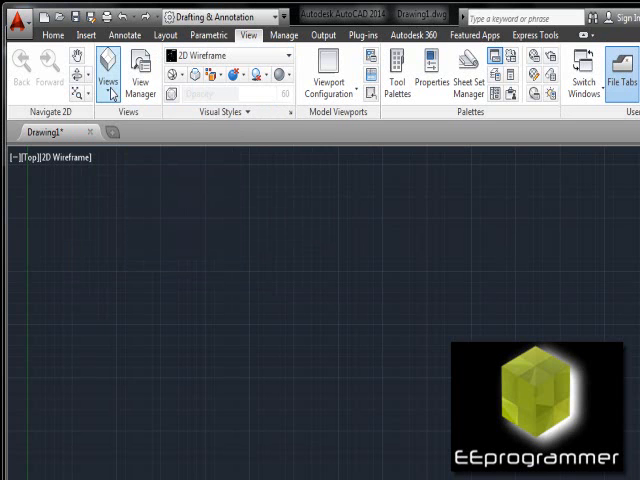
Expand the preset Views list containing top, side and isometric directions.
{"action": "left_click", "coordinate": [100, 76]}
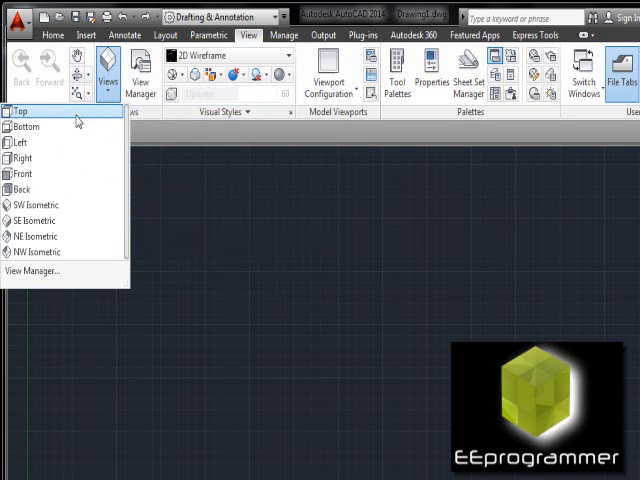
{"action": "mouse_move", "coordinate": [72, 172]}
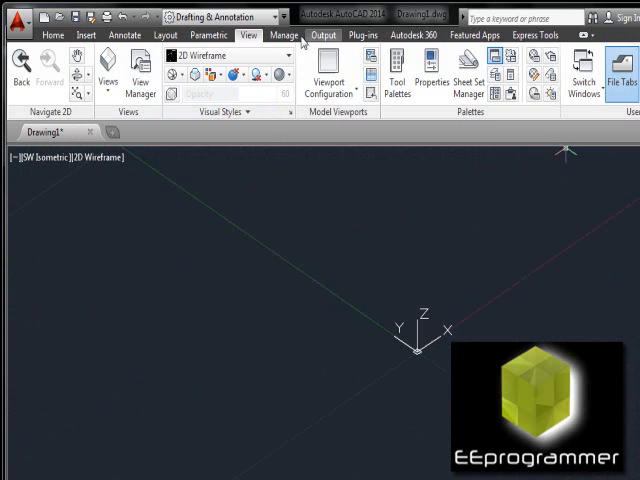
Show the Output plot/export tools, then Featured Apps, then the Express Tools utilities.
{"action": "left_click", "coordinate": [322, 34]}
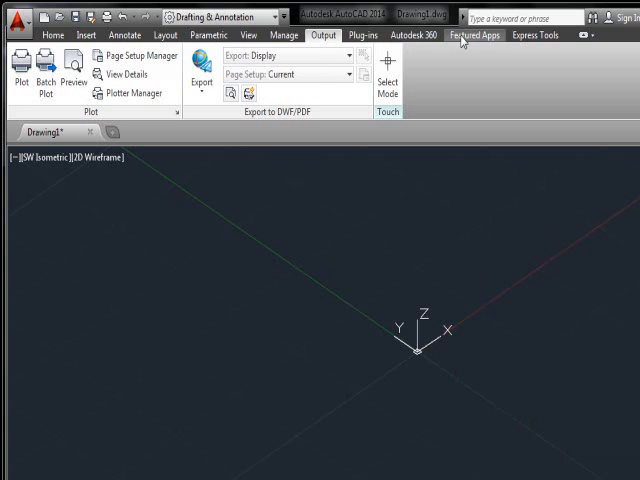
{"action": "left_click", "coordinate": [474, 36]}
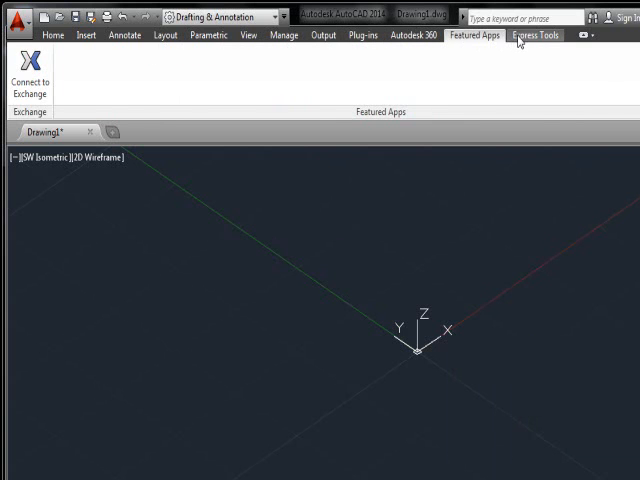
{"action": "left_click", "coordinate": [540, 36]}
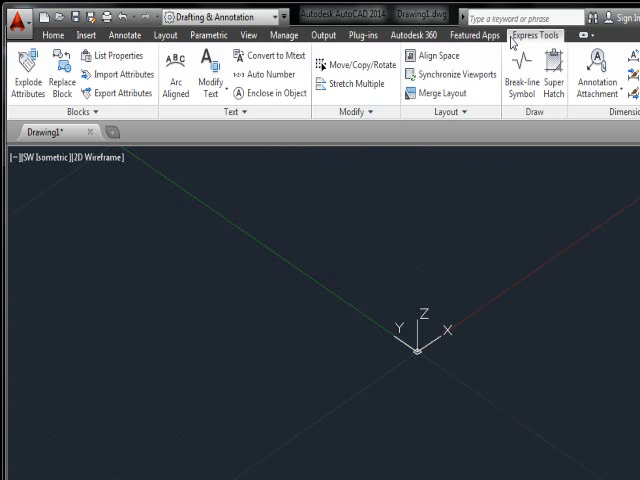